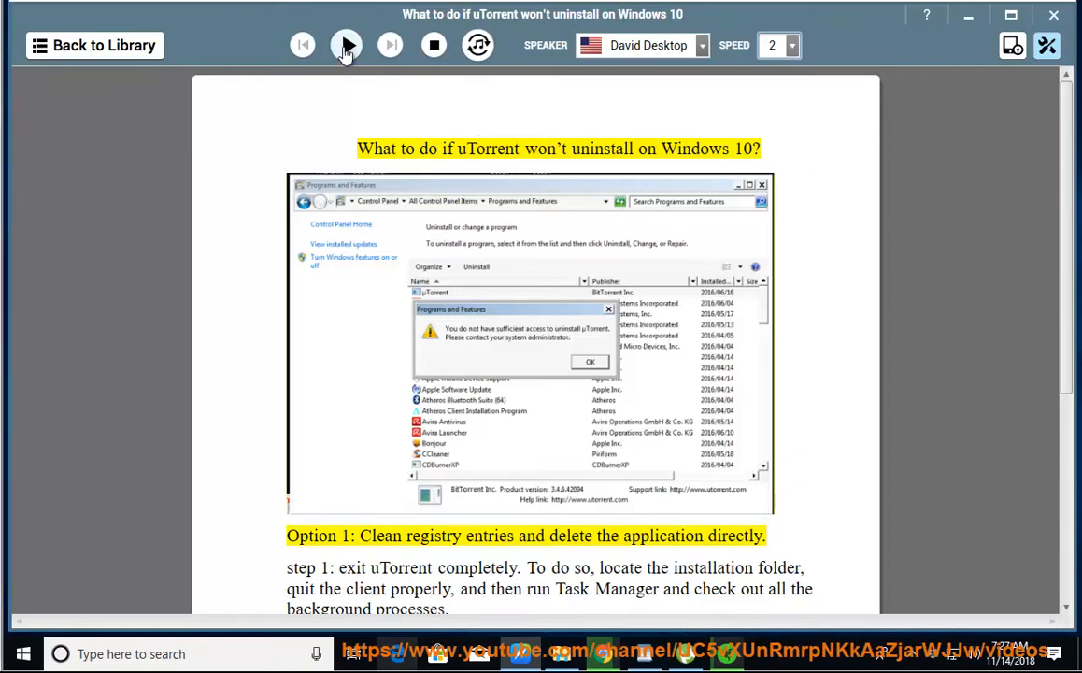
Read the article's title, Option 1 and step 1 aloud, pause at step 2, then reveal hidden tray icons
click(346, 44)
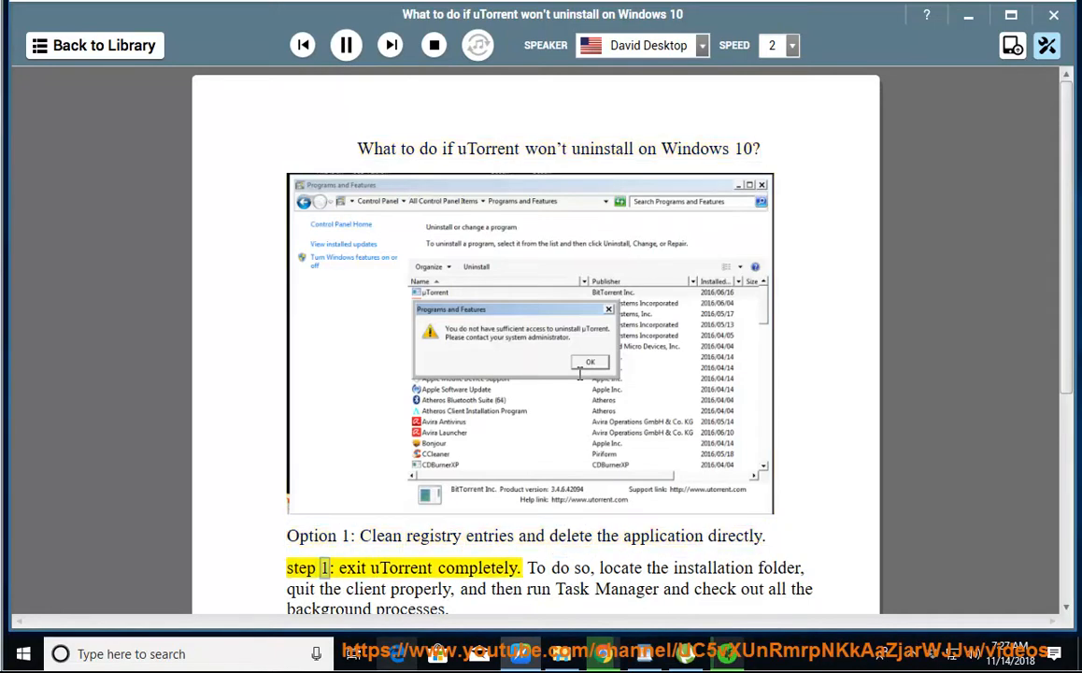
scroll(down, 3)
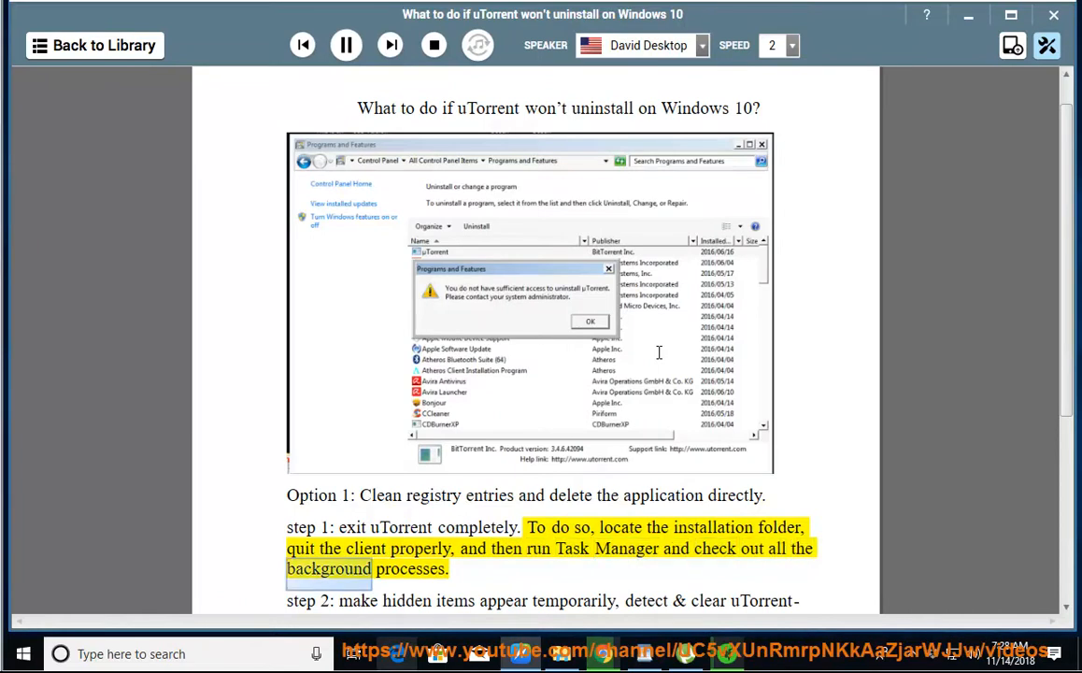
click(344, 45)
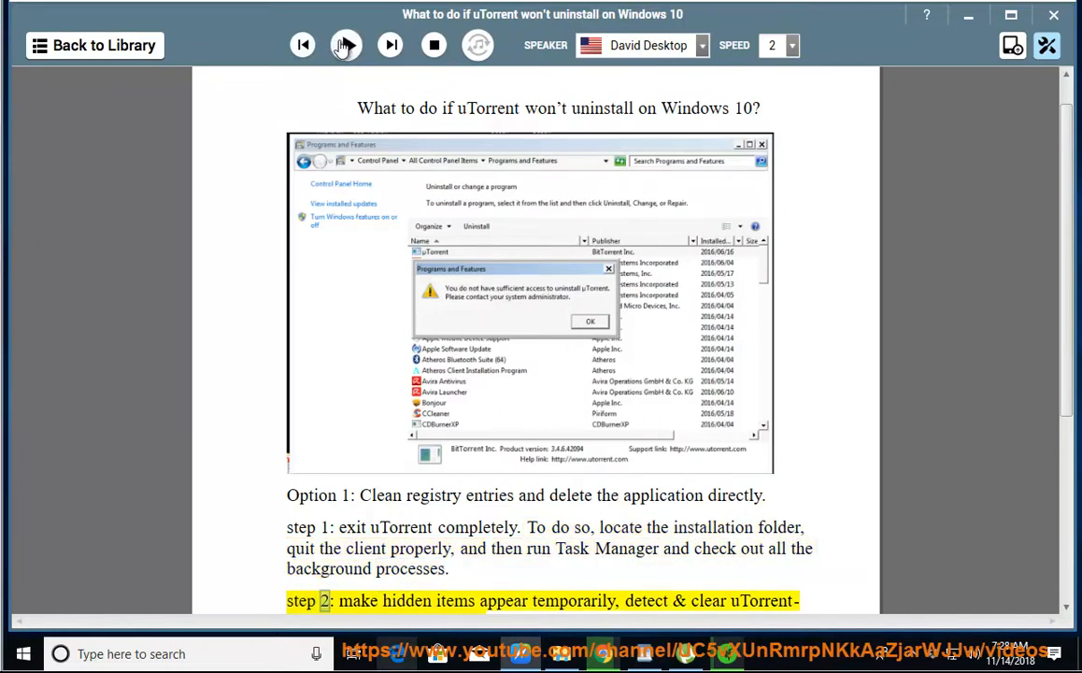
click(346, 45)
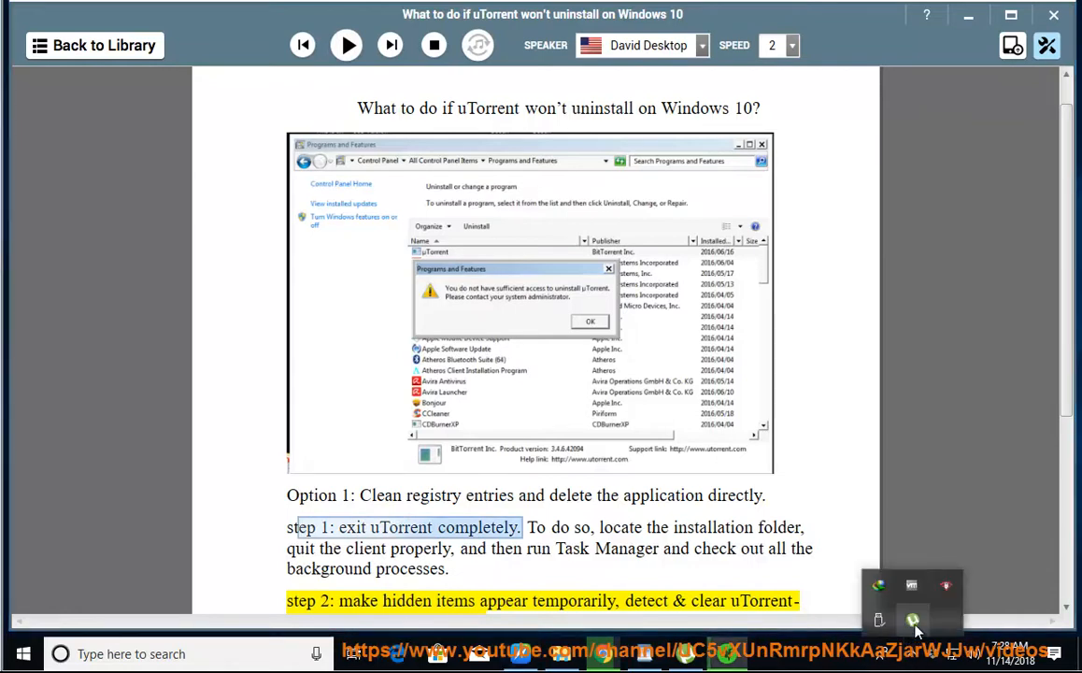
Exit uTorrent from its tray icon and bring up Task Manager from the taskbar
right_click(914, 621)
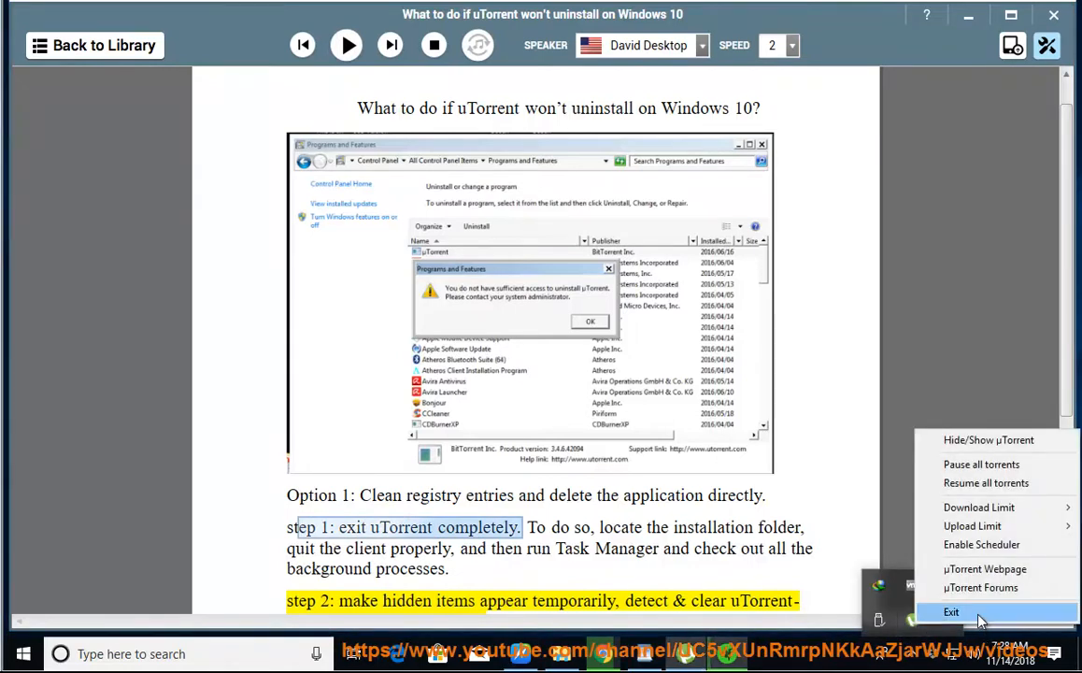
click(953, 611)
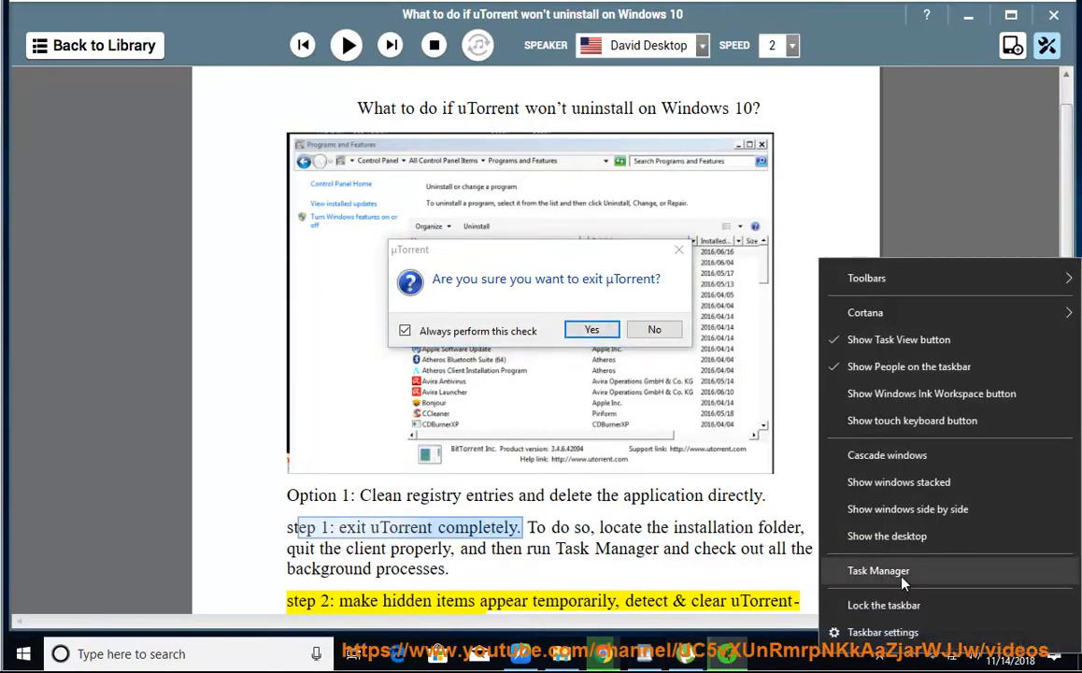
click(879, 570)
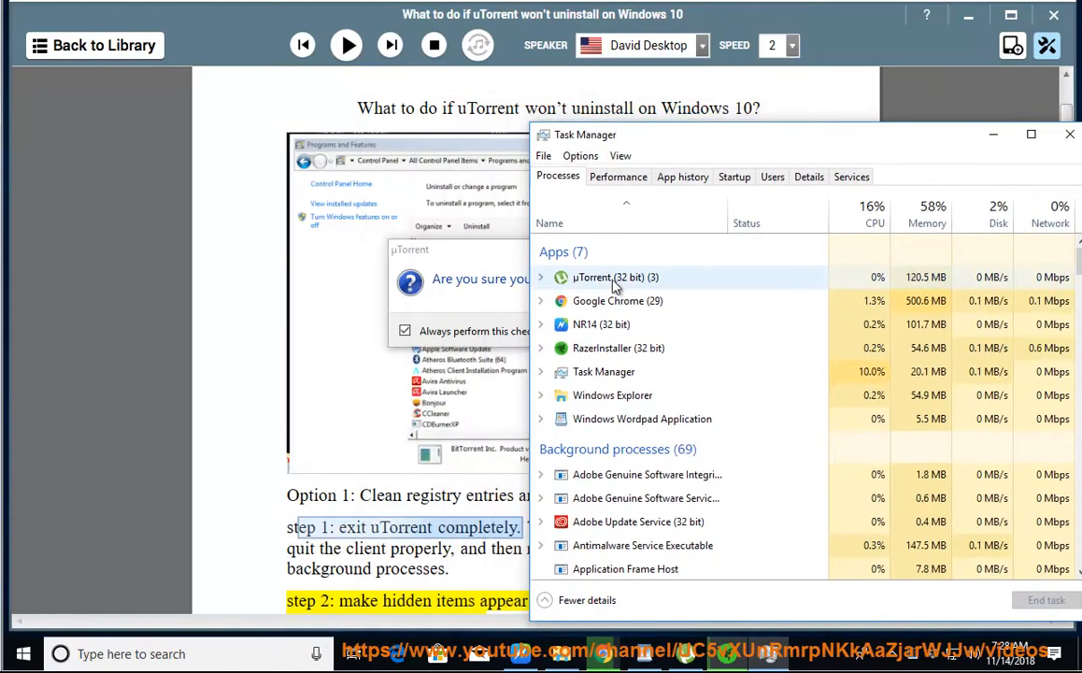
Confirm uTorrent's exit prompt and end its leftover background process
right_click(615, 277)
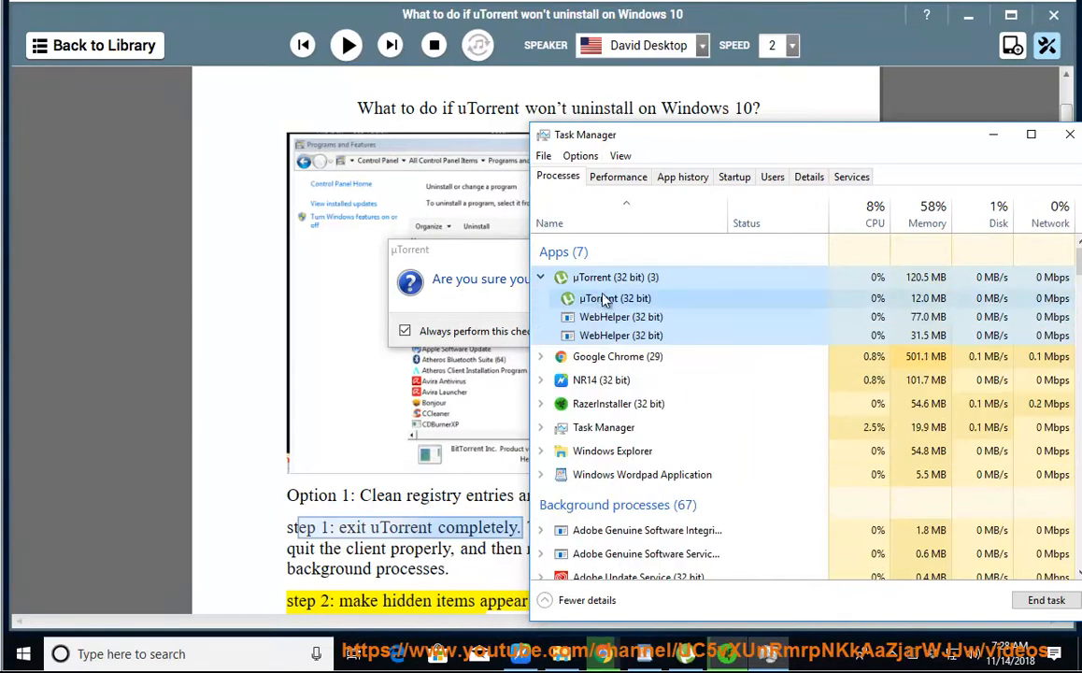
right_click(598, 298)
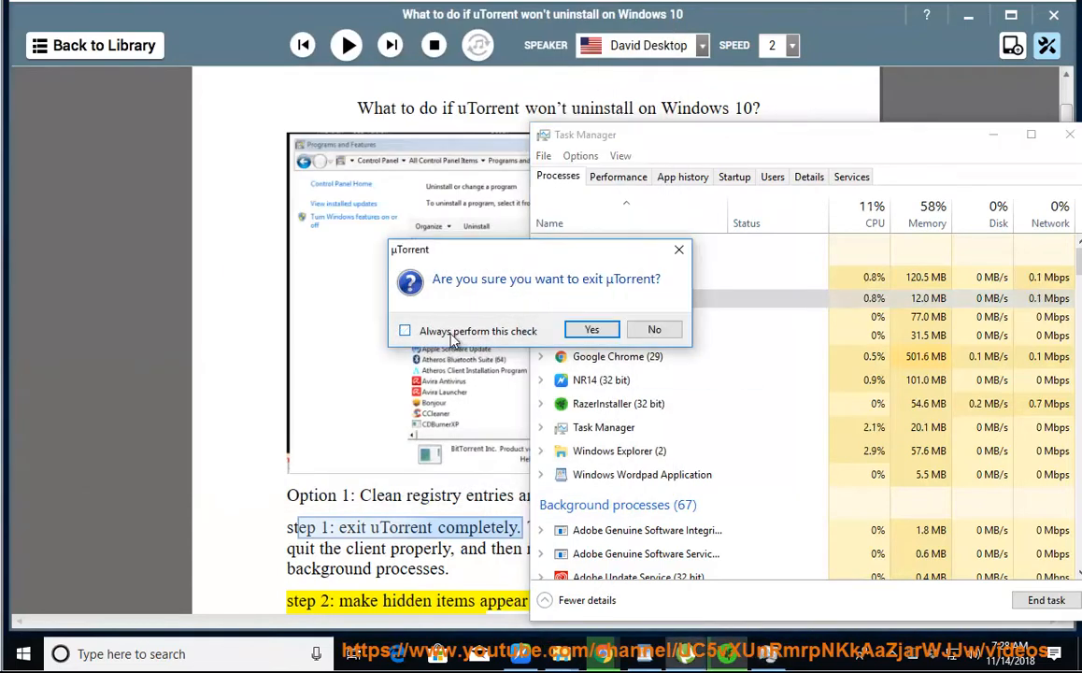
click(592, 329)
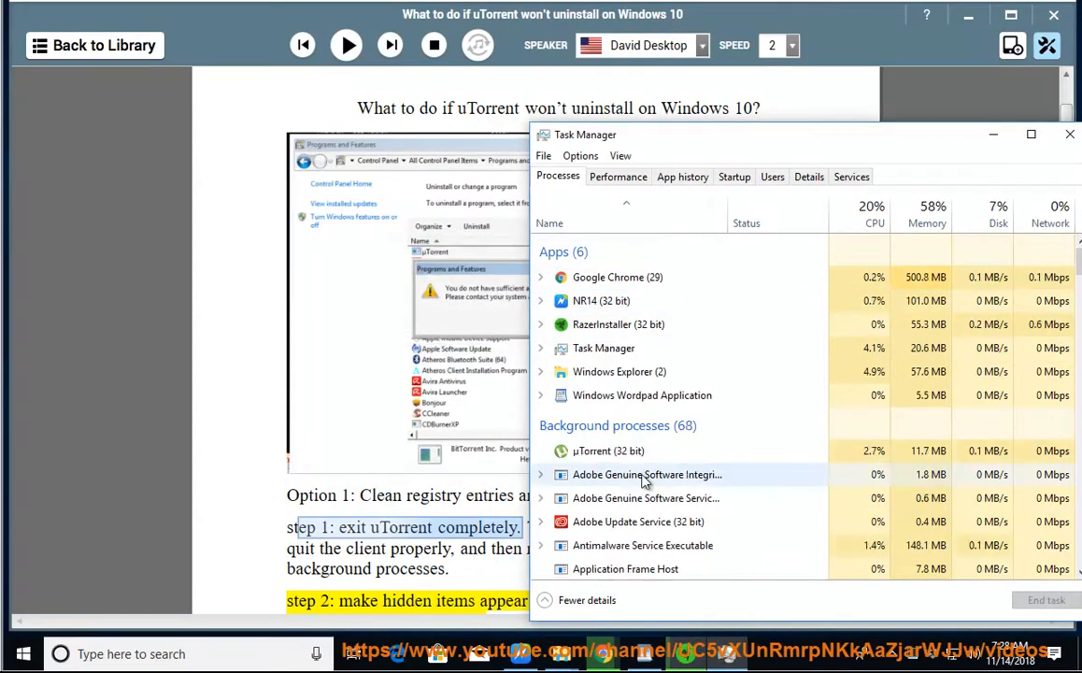
click(610, 451)
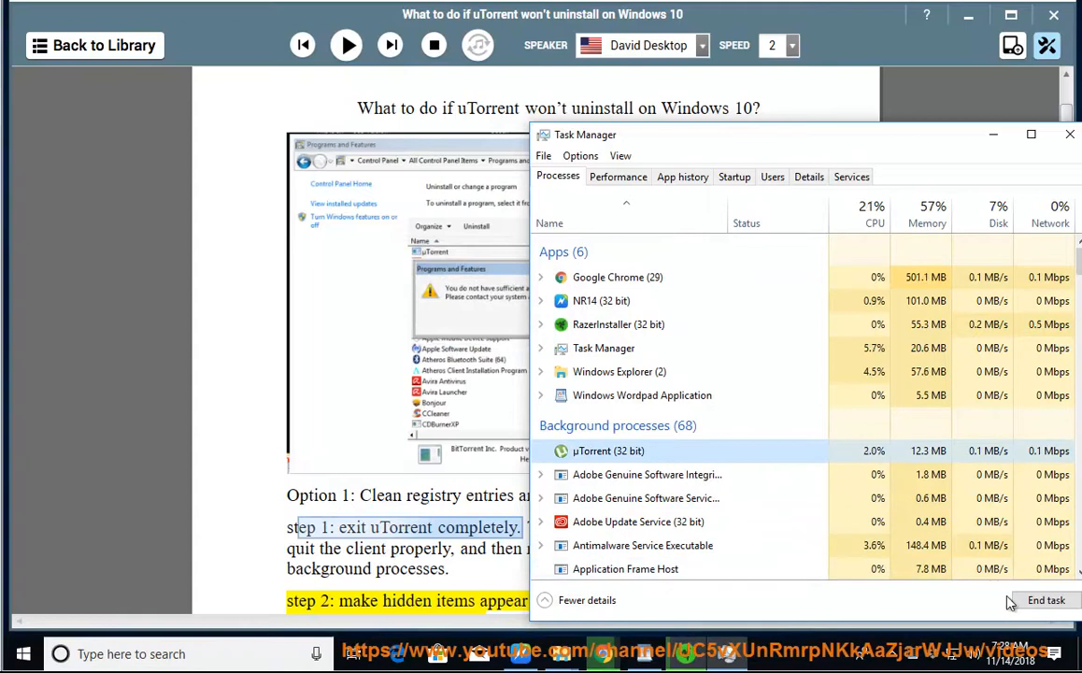
click(1047, 600)
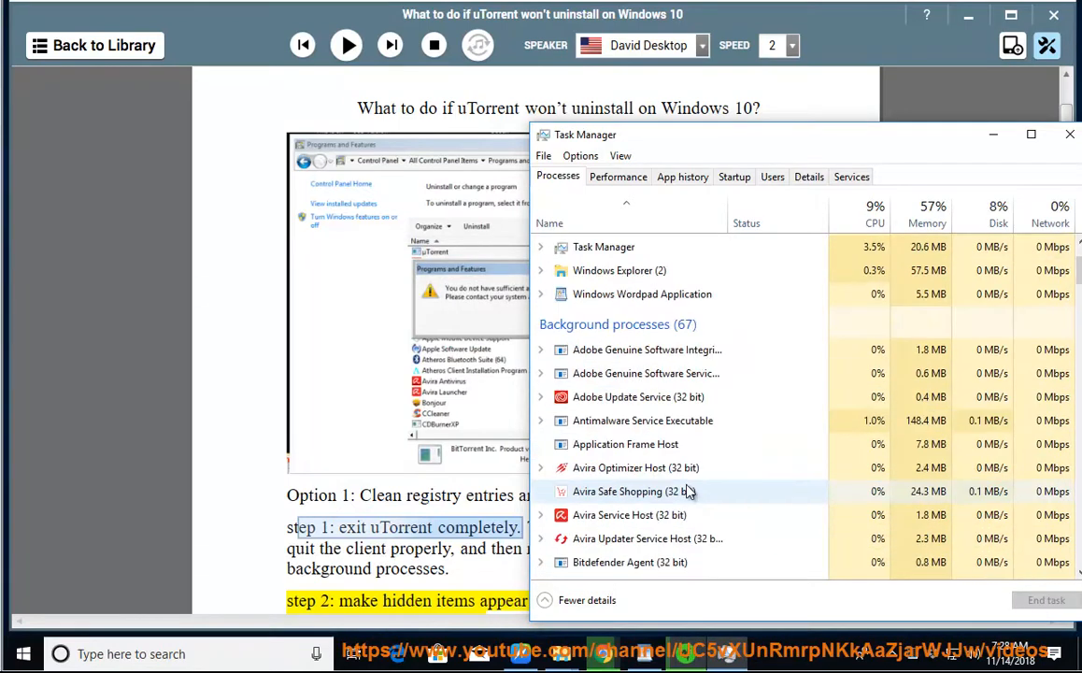
Check the process list for remaining uTorrent entries and close Task Manager
scroll(down, 3)
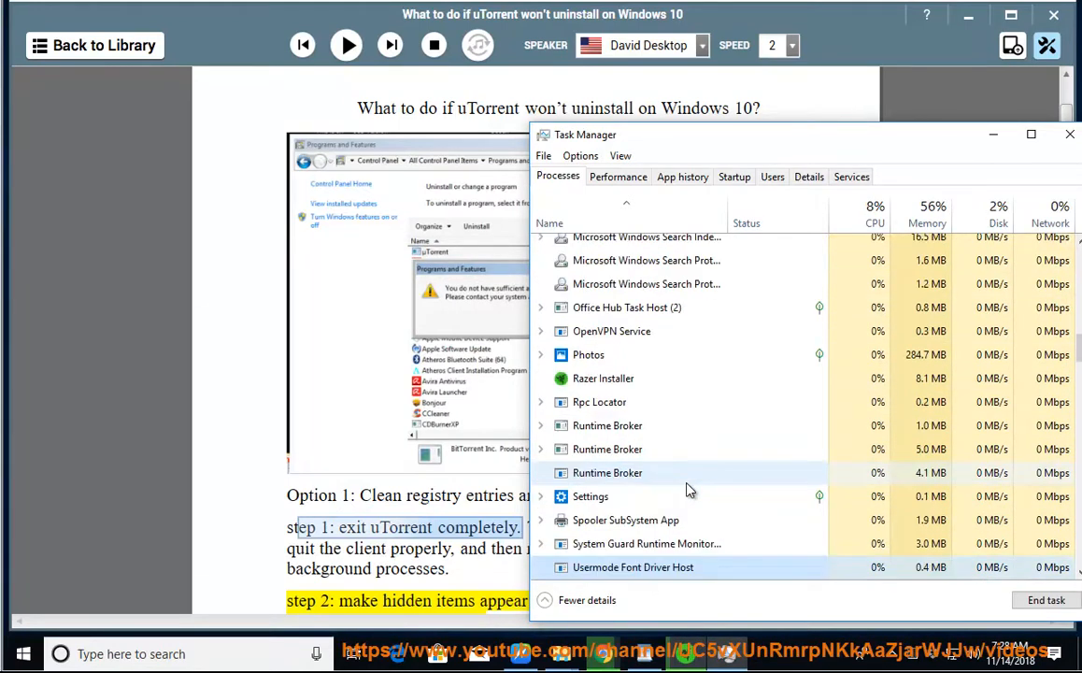
scroll(down, 3)
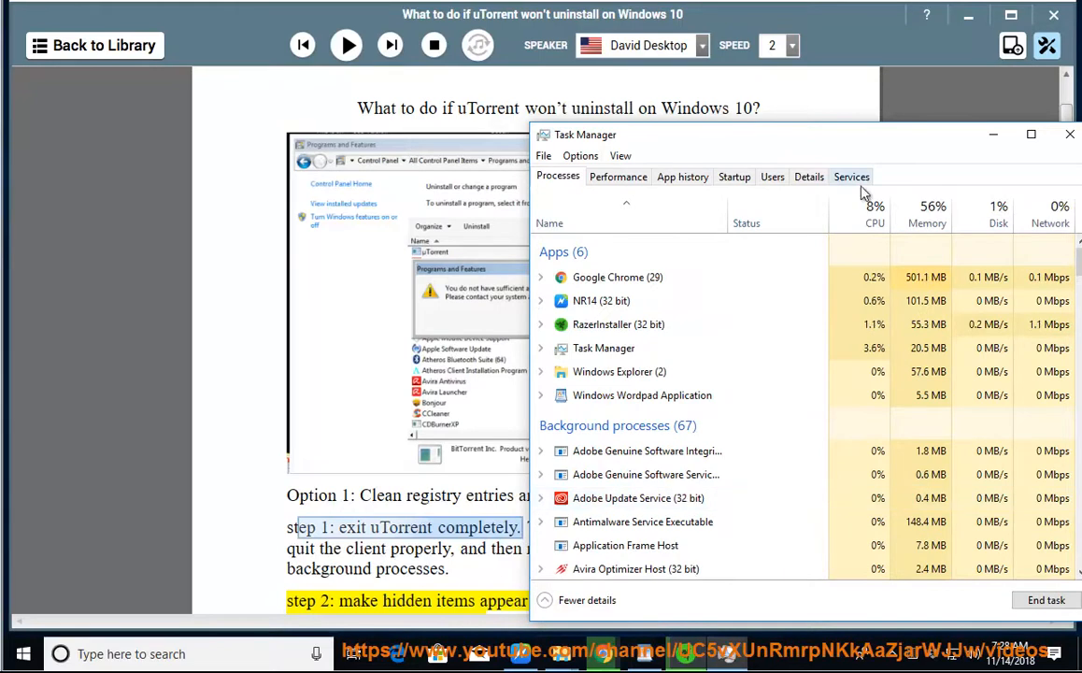
click(1070, 134)
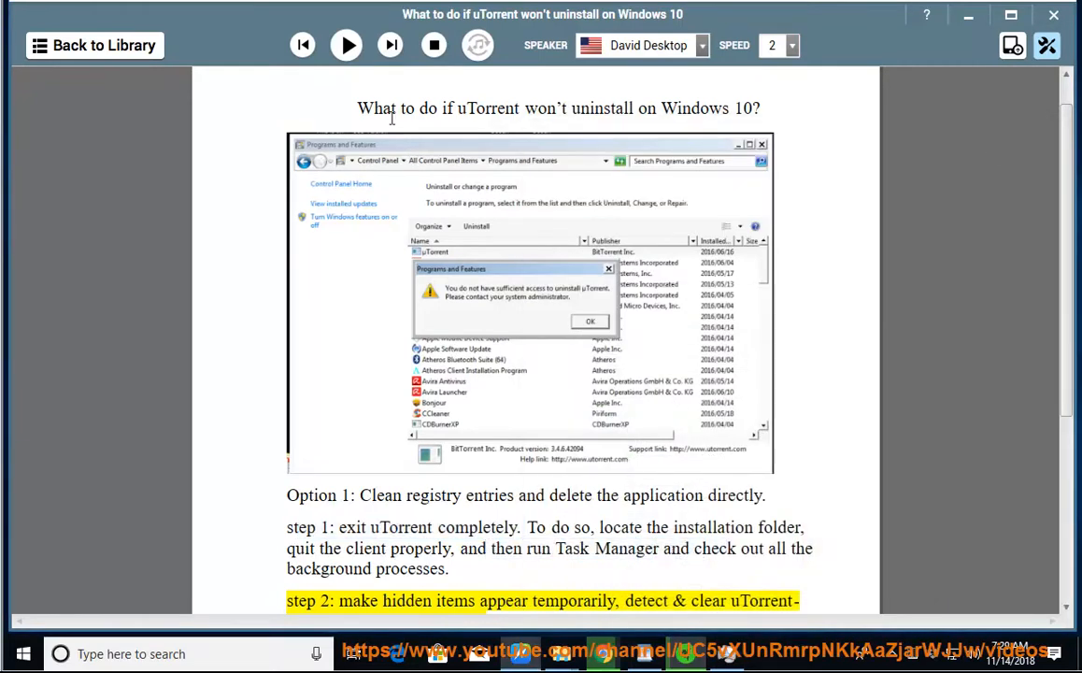
click(346, 45)
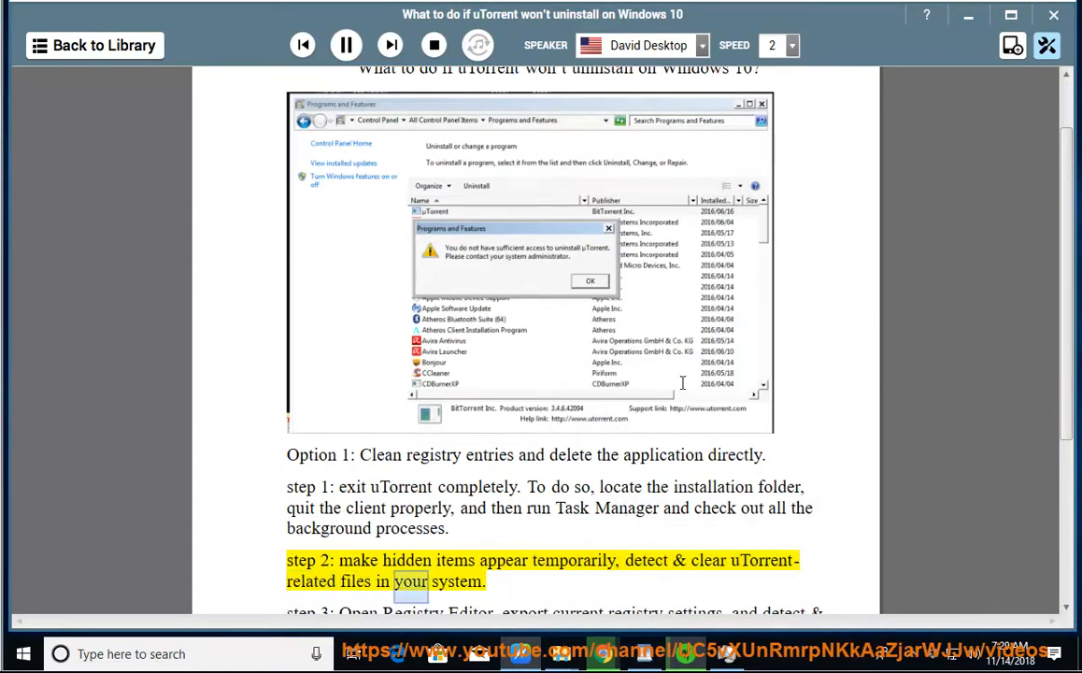
scroll(down, 3)
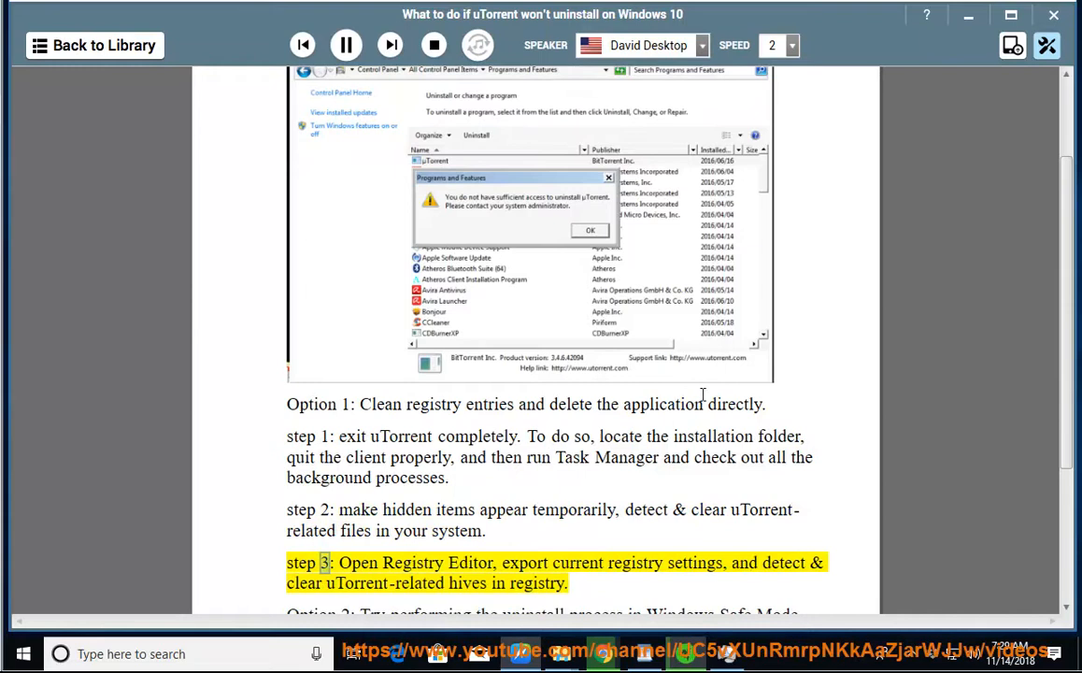
double_click(635, 561)
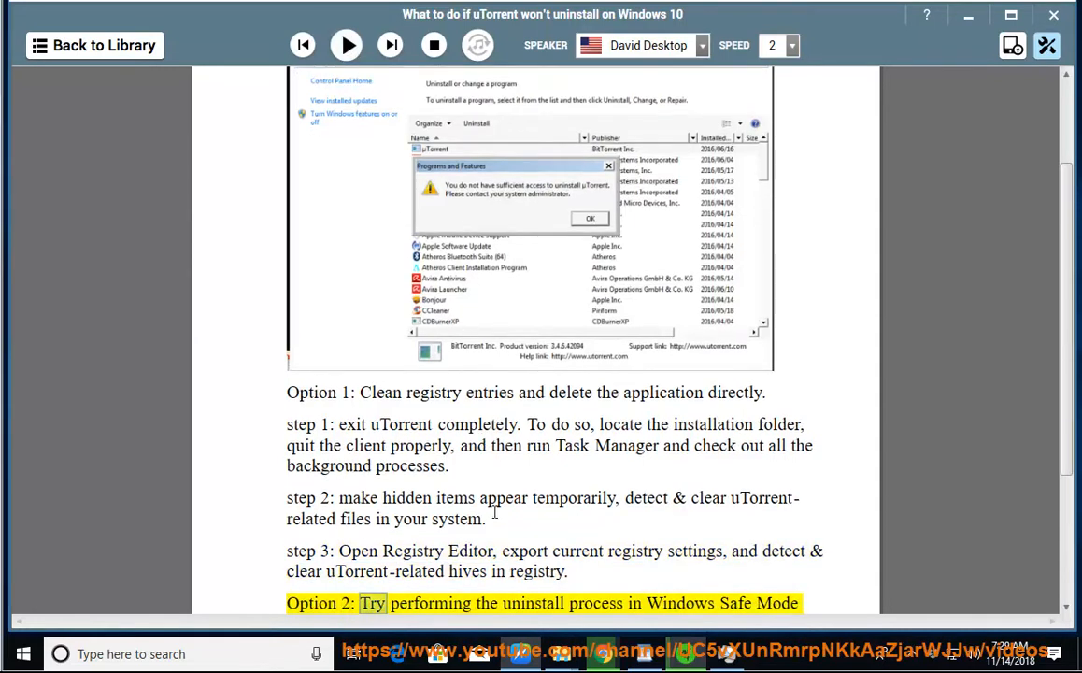
drag(341, 497, 624, 497)
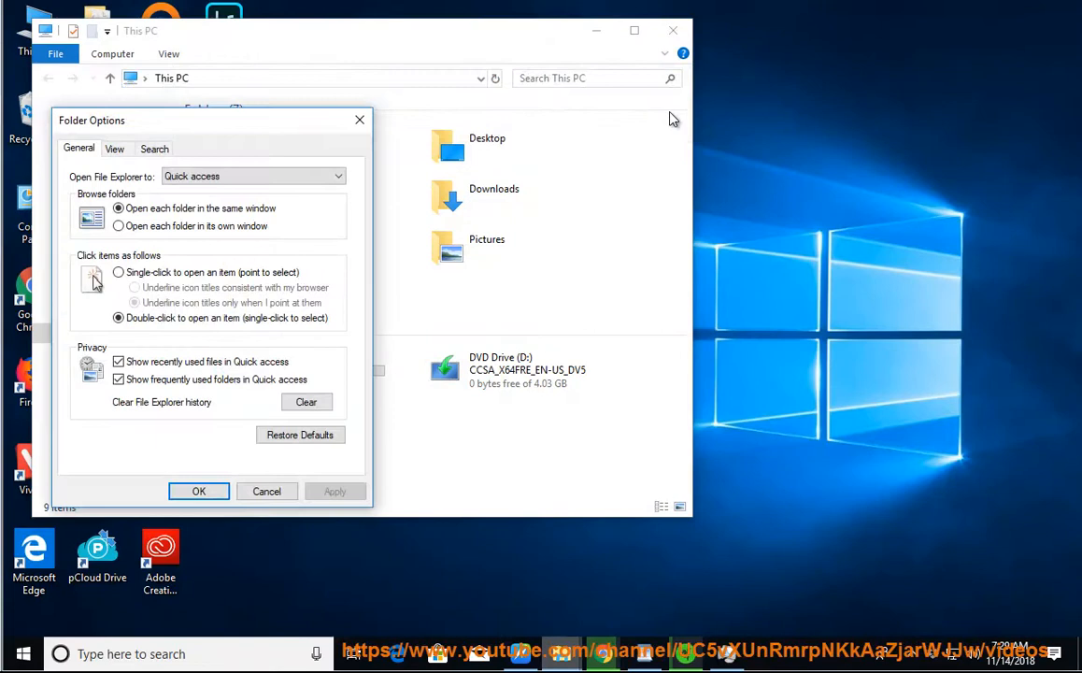
Set Folder Options to show hidden files, folders and drives plus protected operating system files
click(114, 148)
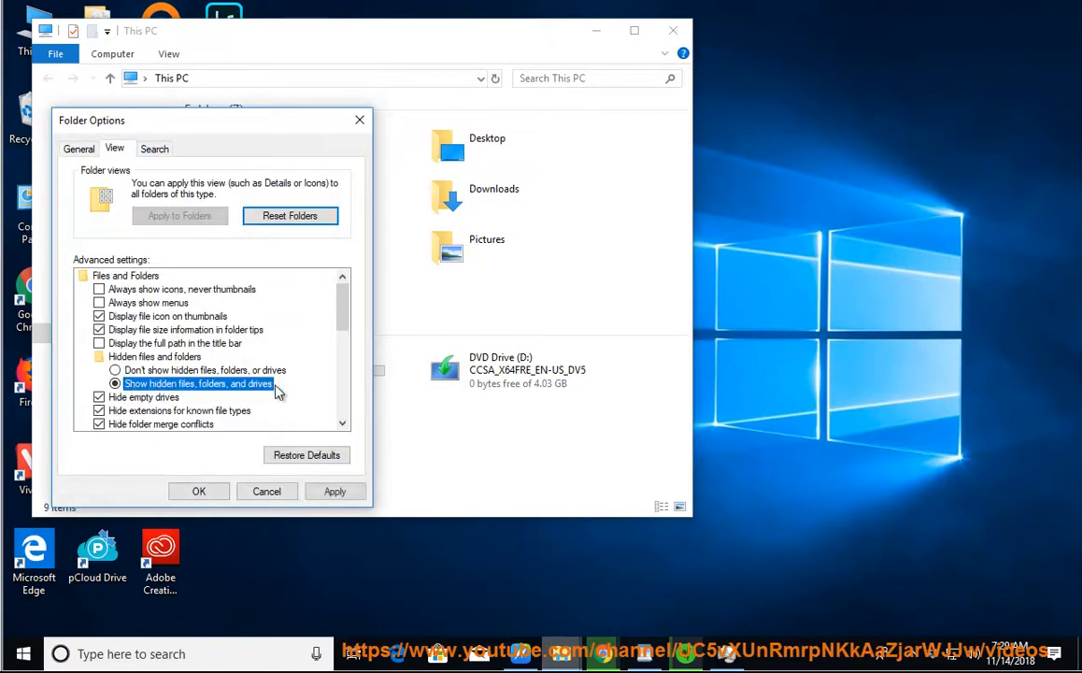
scroll(down, 3)
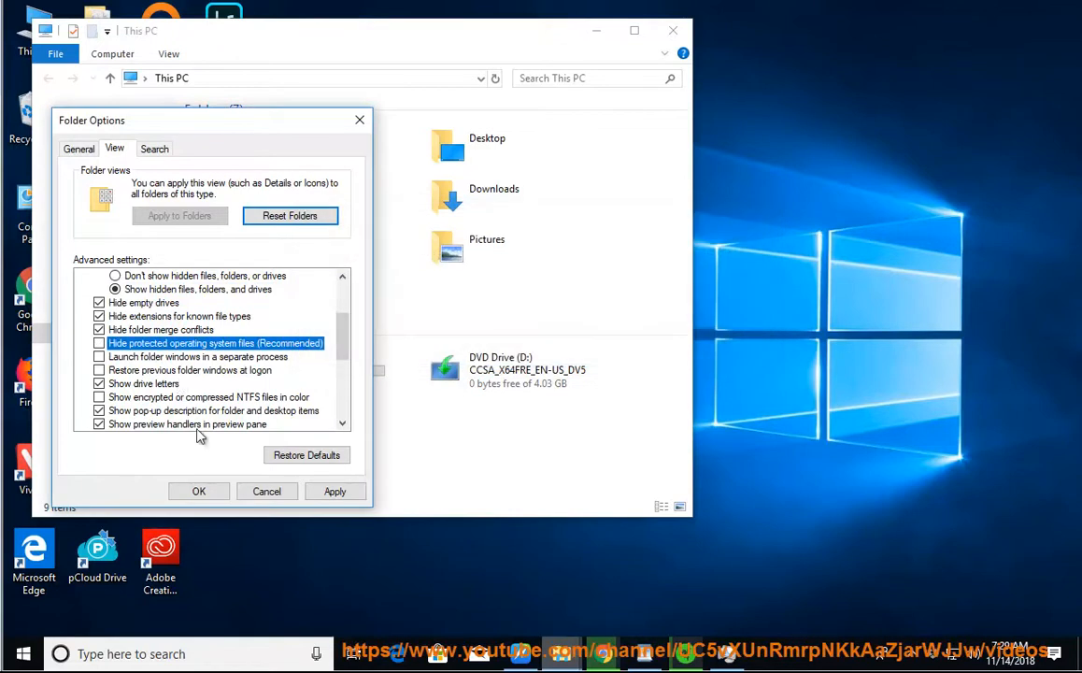
click(198, 490)
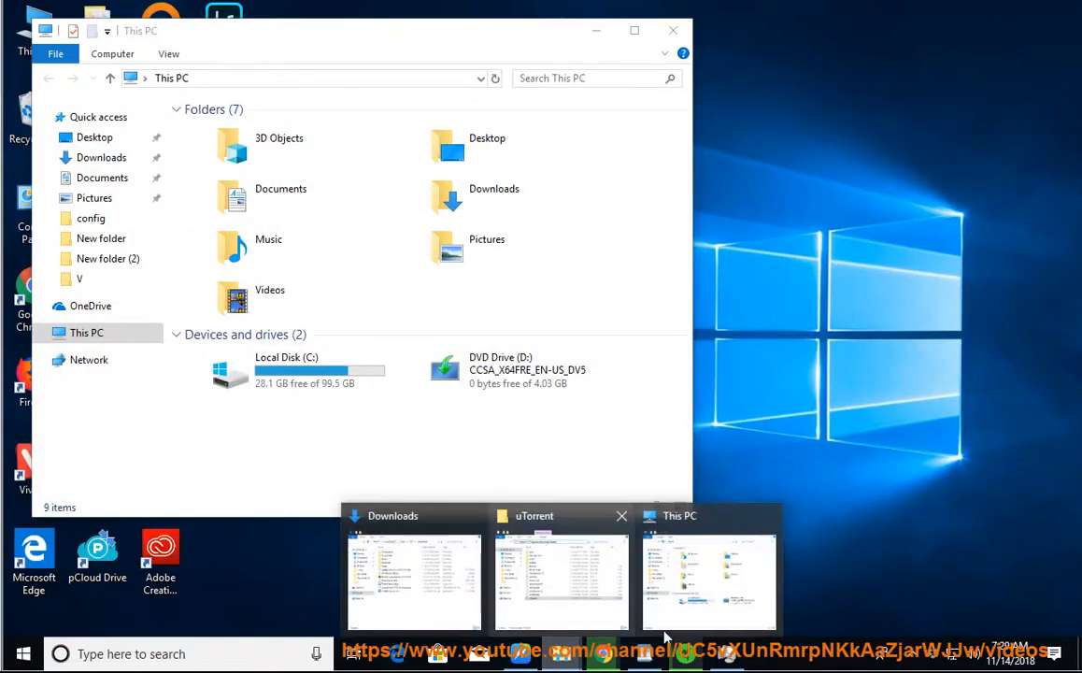
Delete the uTorrent folder from AppData Roaming and search This PC for 'uTorrent'
click(561, 576)
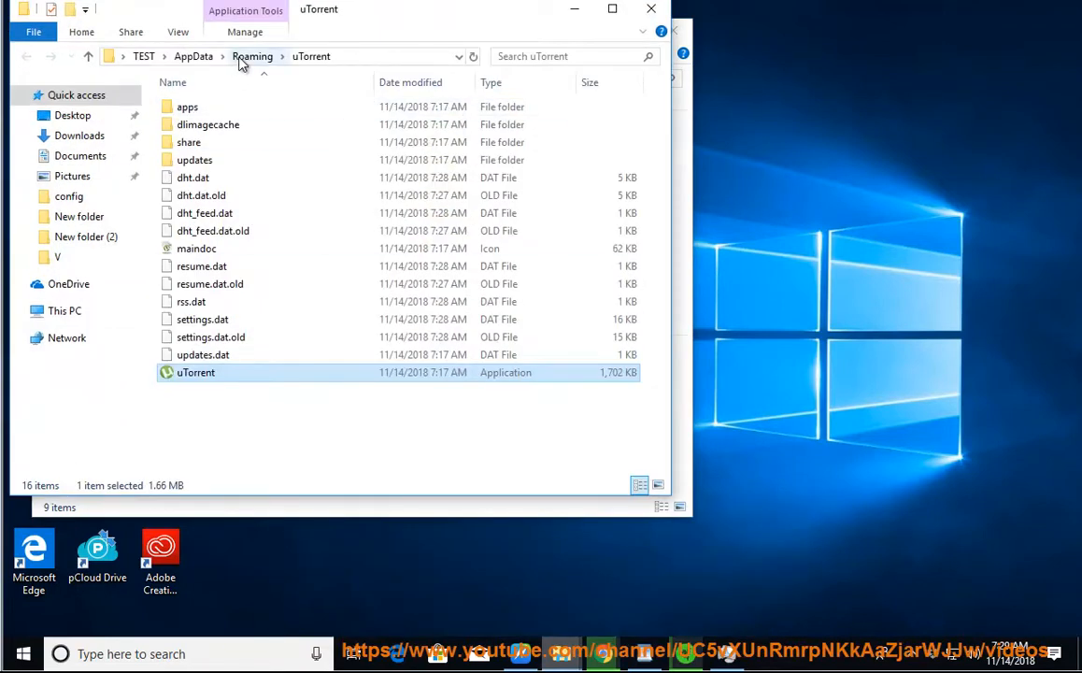
click(252, 56)
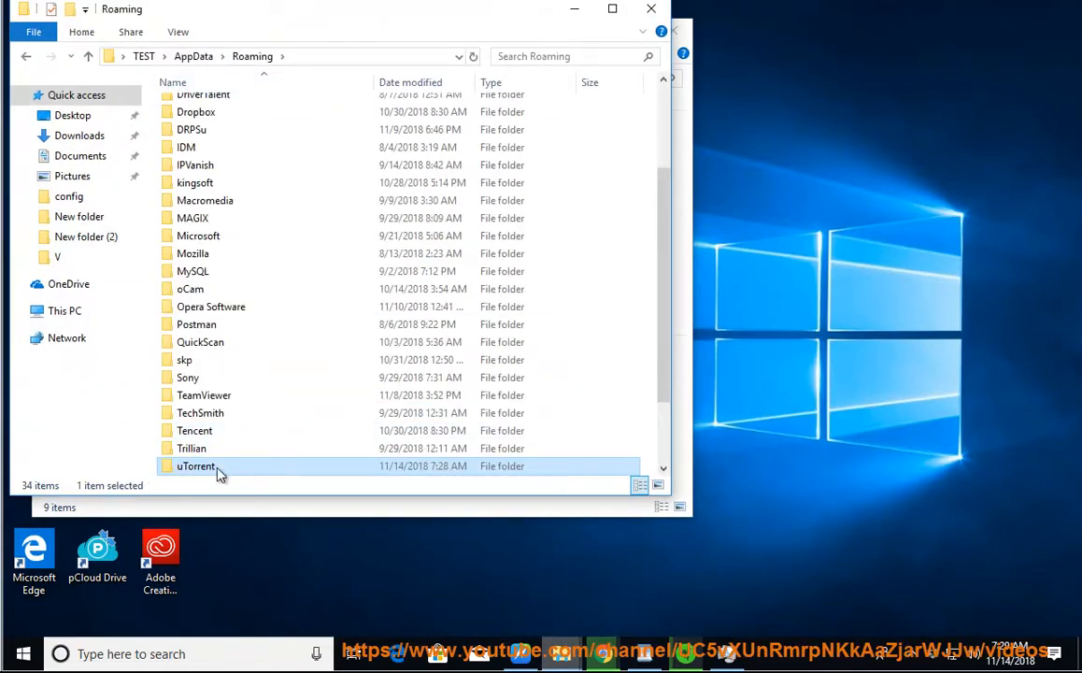
right_click(197, 465)
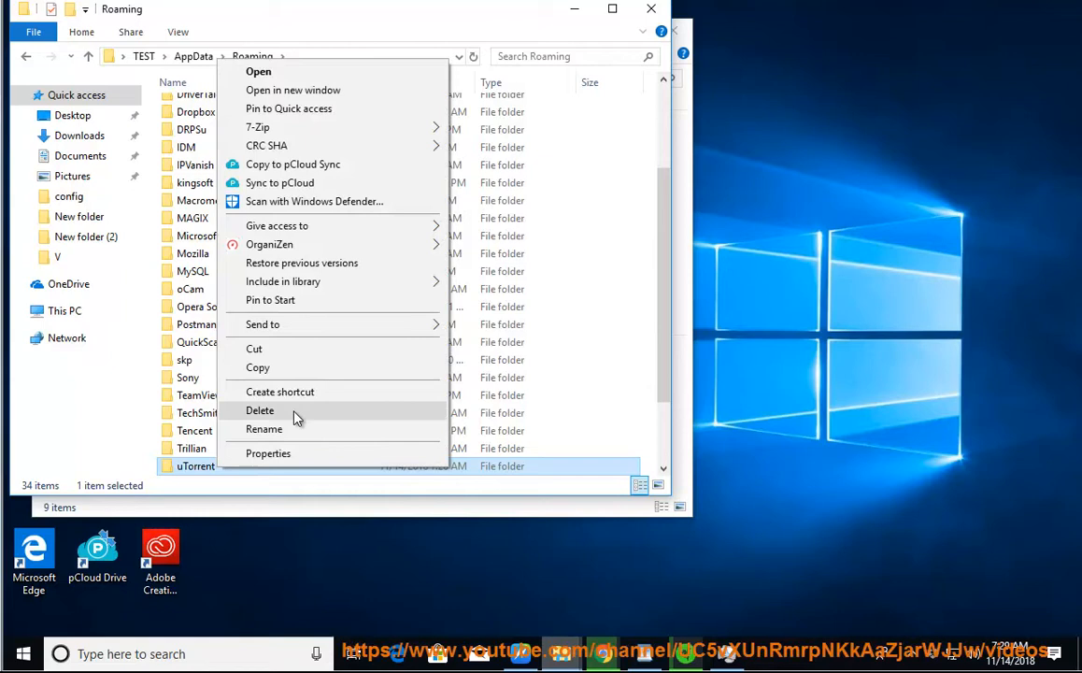
click(260, 411)
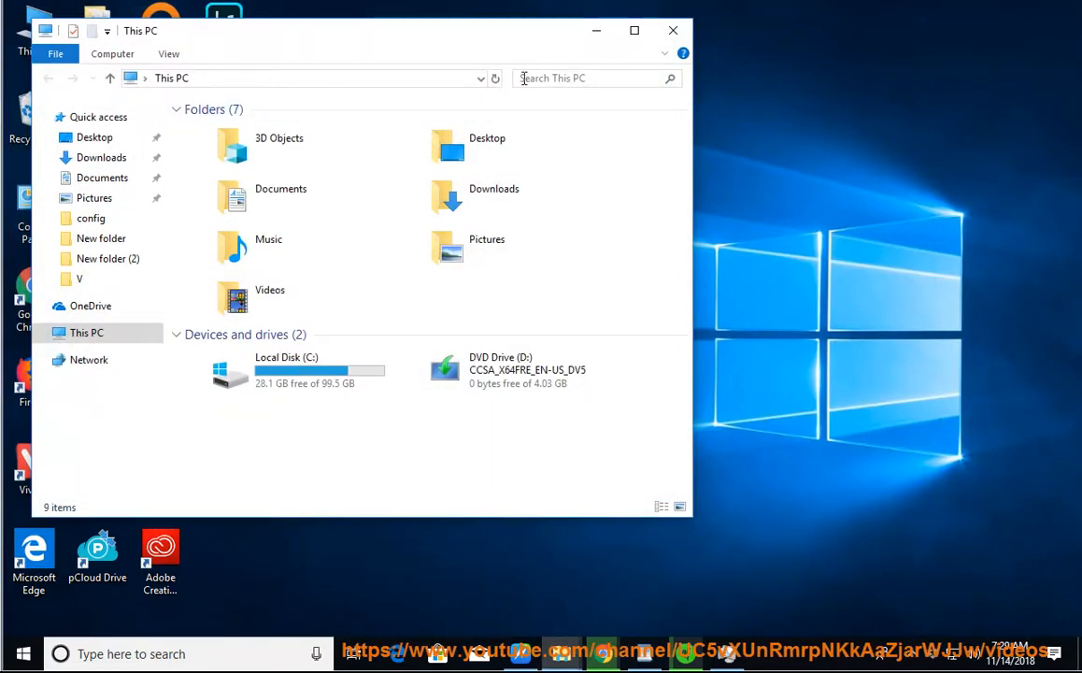
text(uTorrent)
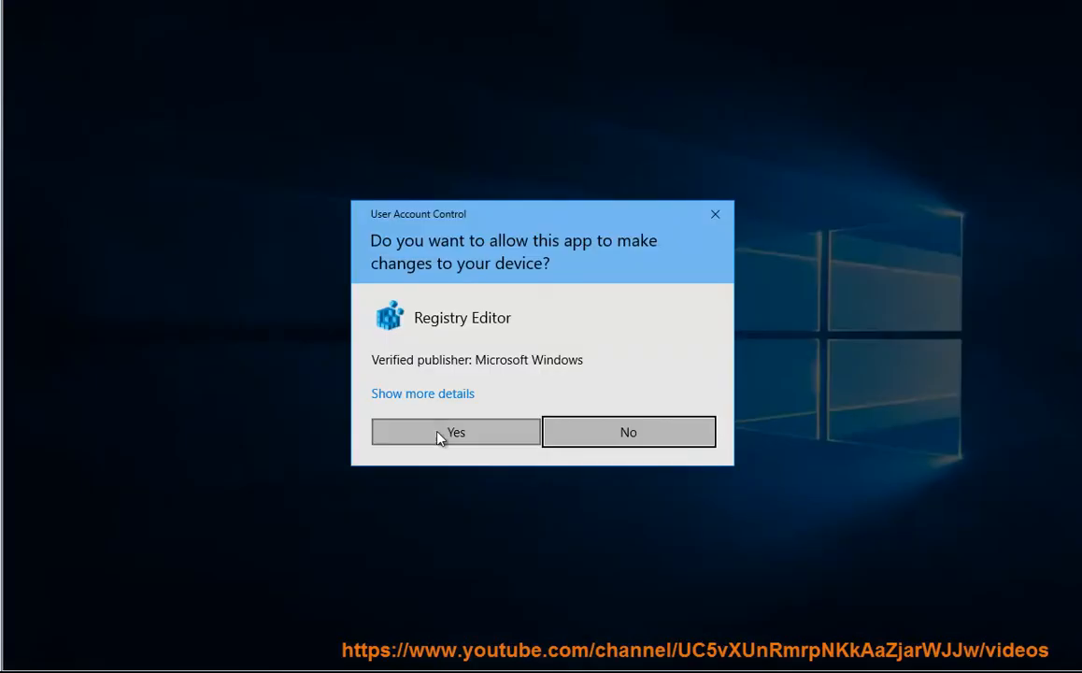
Approve the UAC prompt and export the full registry as REGBACKUP to the Desktop
click(457, 431)
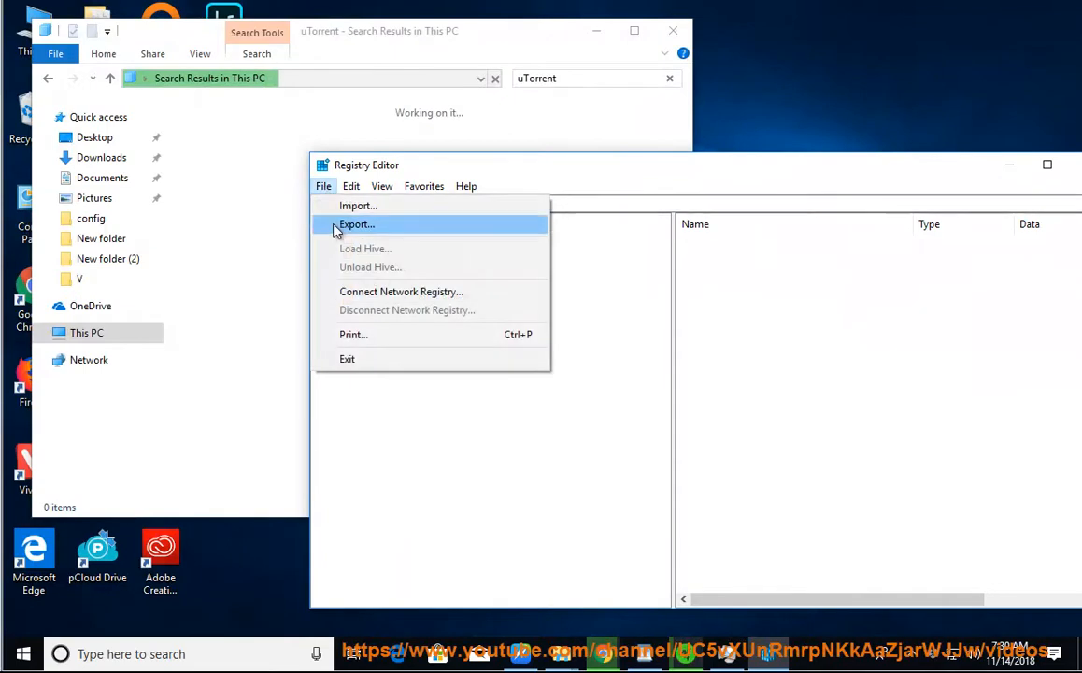
click(355, 224)
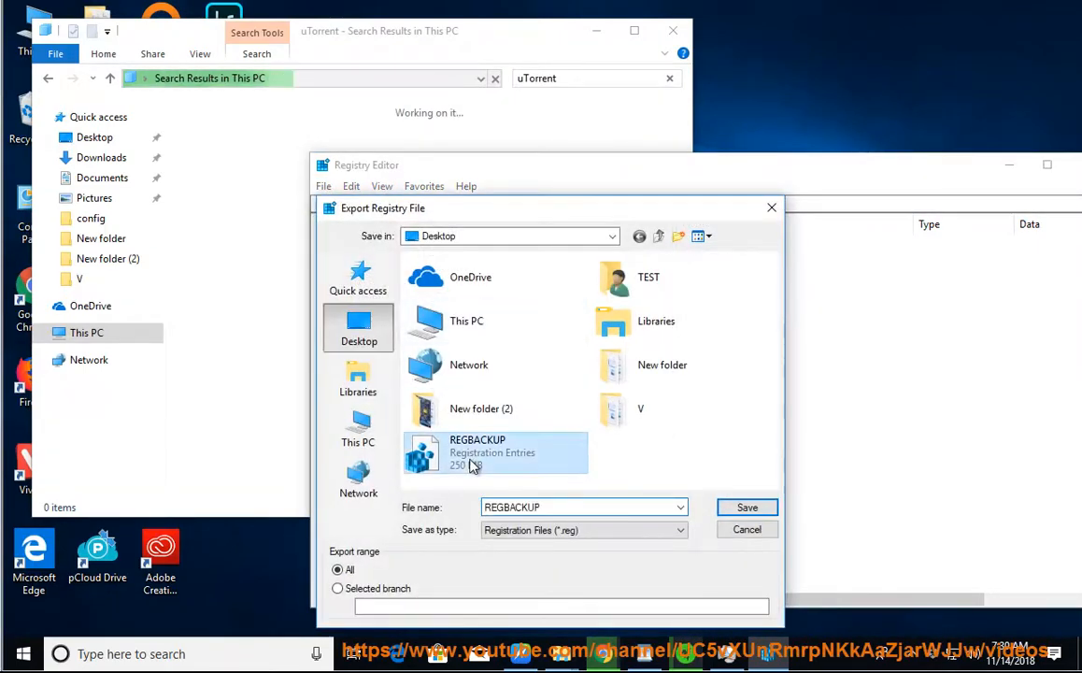
click(748, 529)
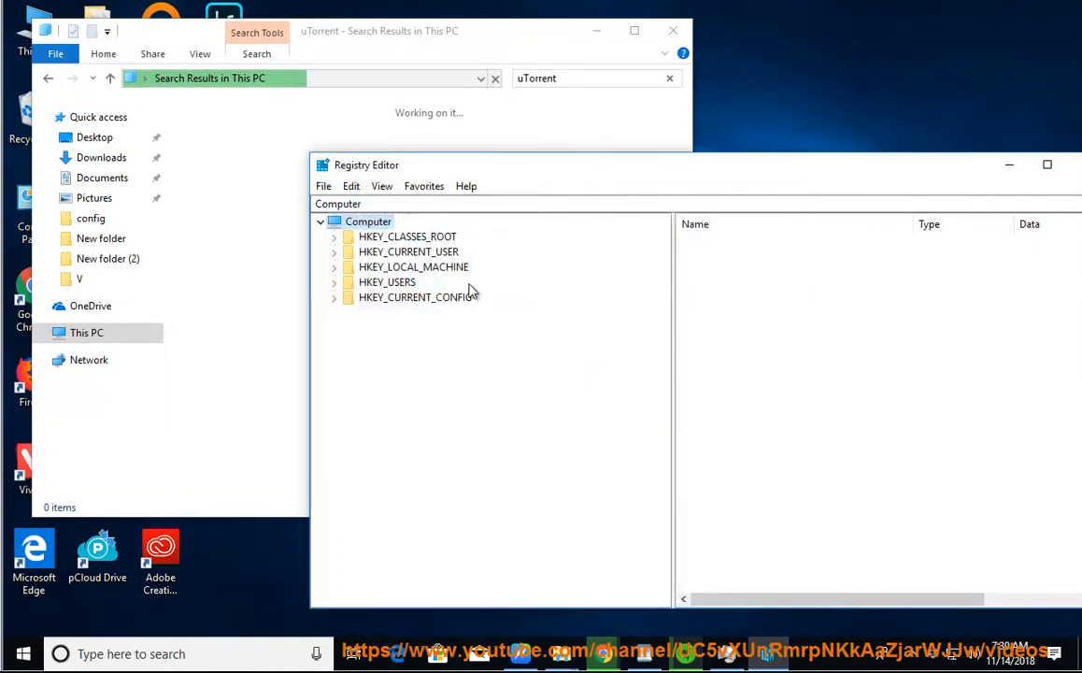
Search the registry for 'uTorrent' with Find Next
click(351, 187)
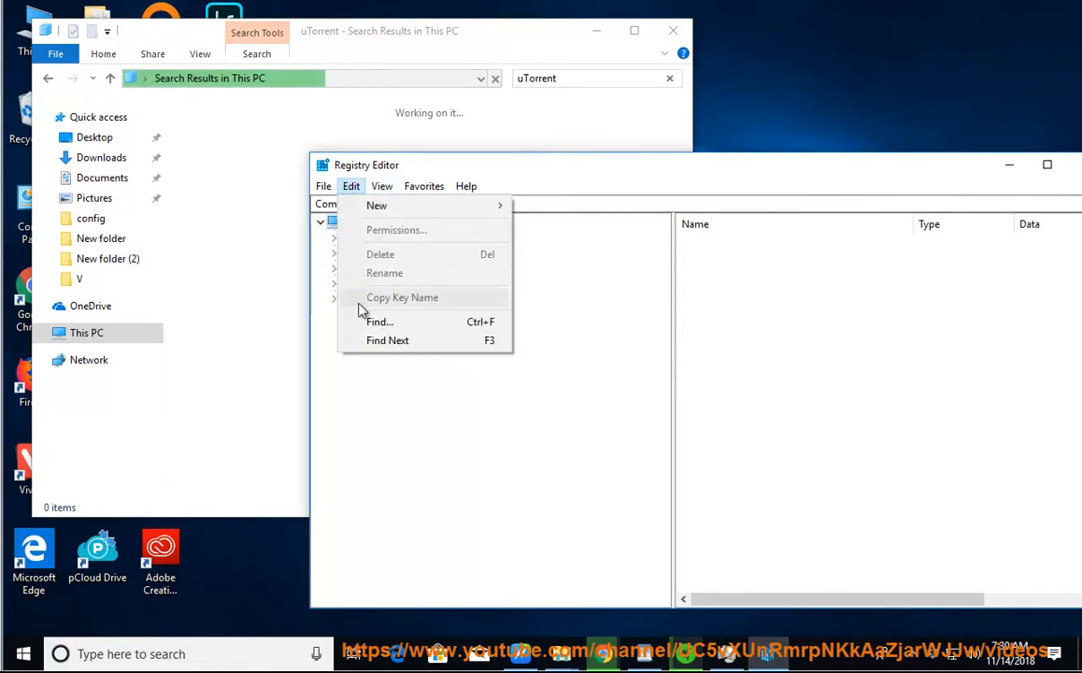
click(379, 321)
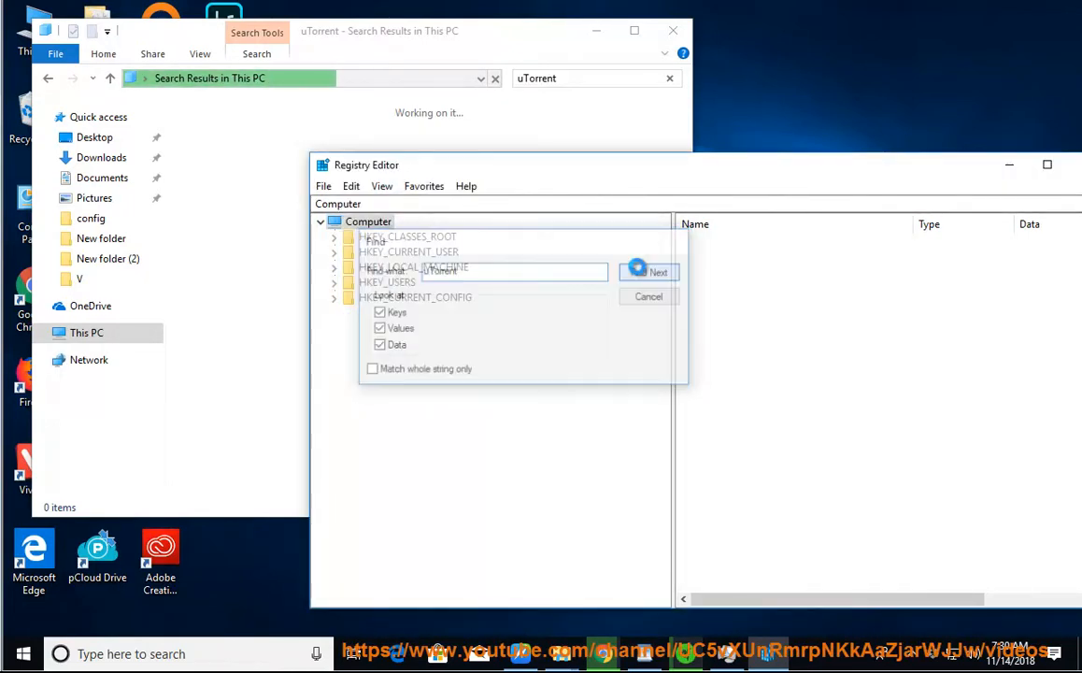
click(658, 273)
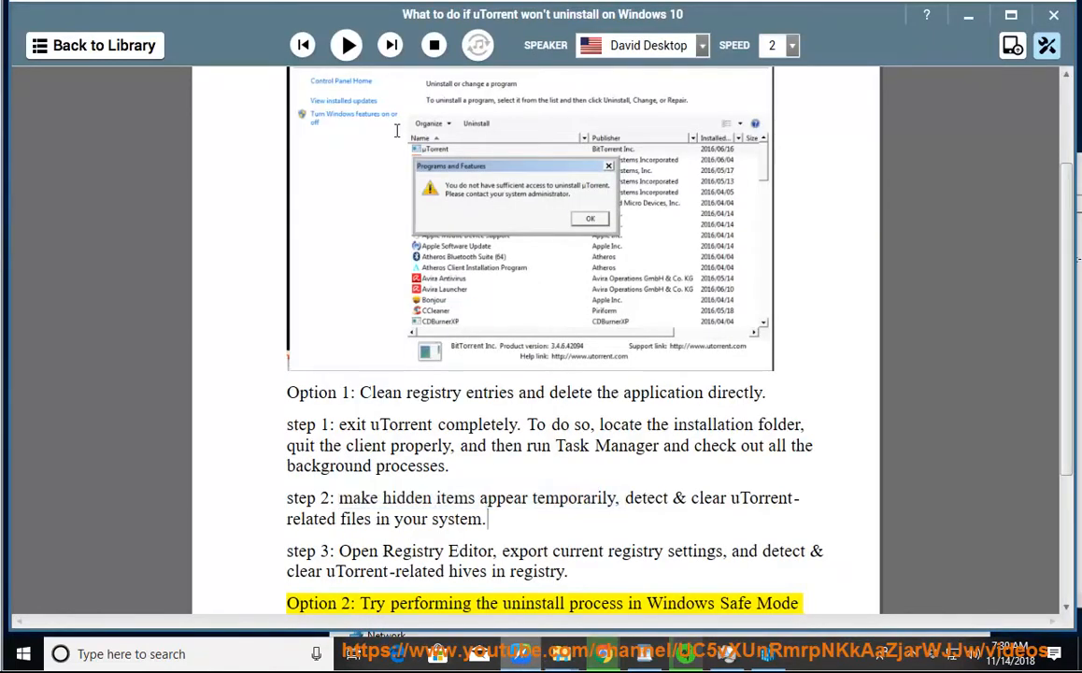
Resume narration through the Option 2 paragraph on uninstalling in Safe Mode with Networking
click(346, 45)
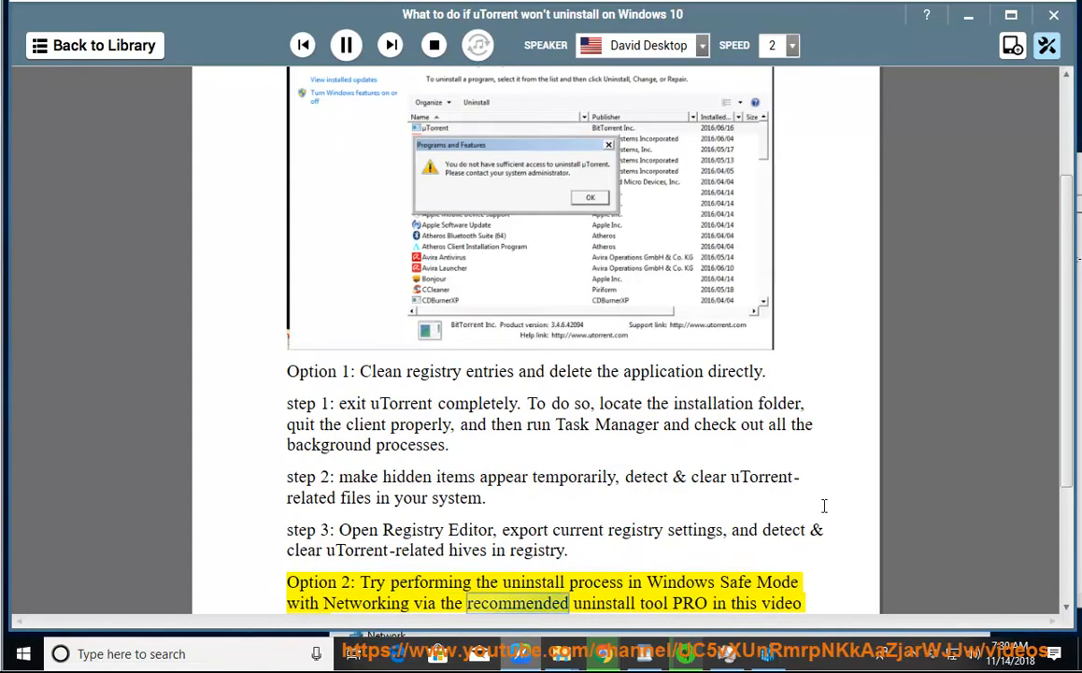
scroll(down, 3)
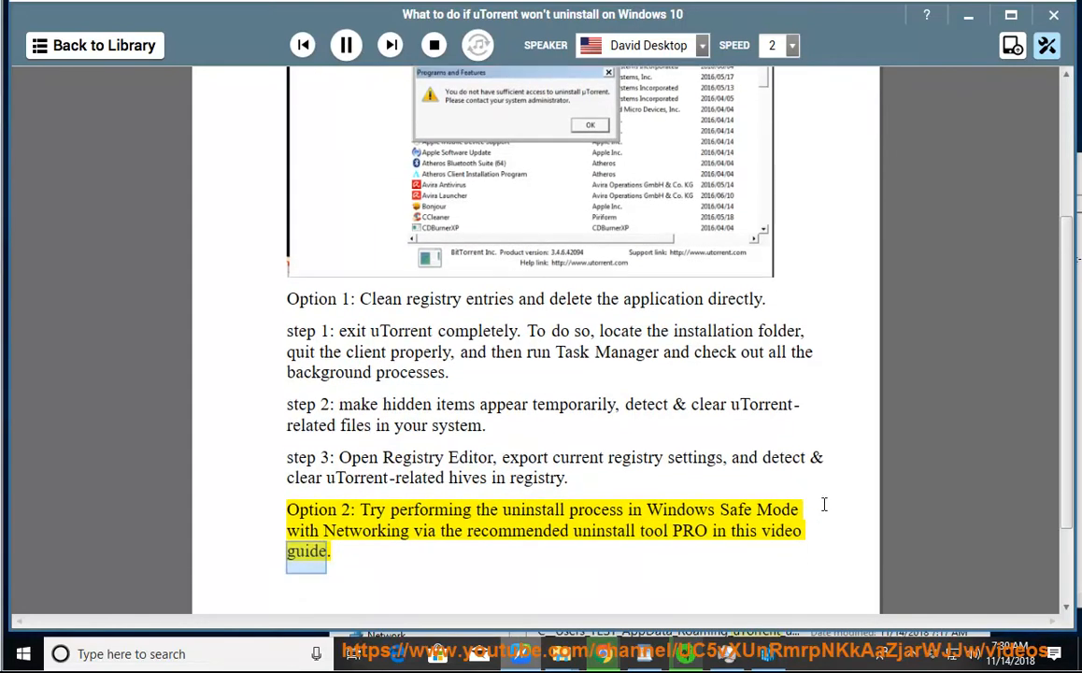